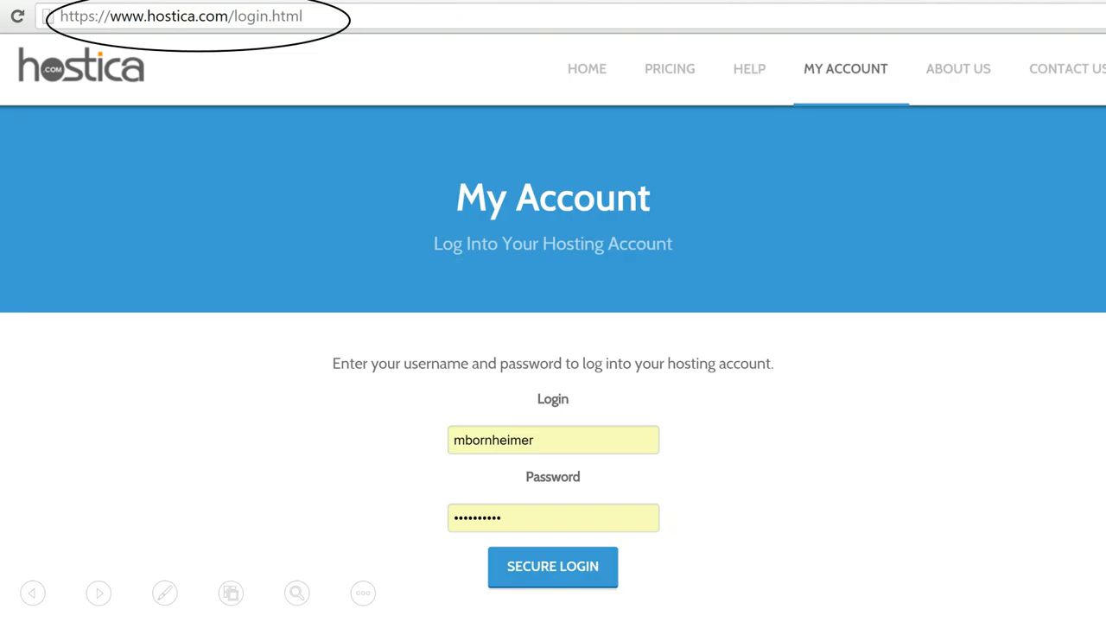
Log in via Secure Login and go to FTP Manager showing the File Manager entry
left_click(552, 566)
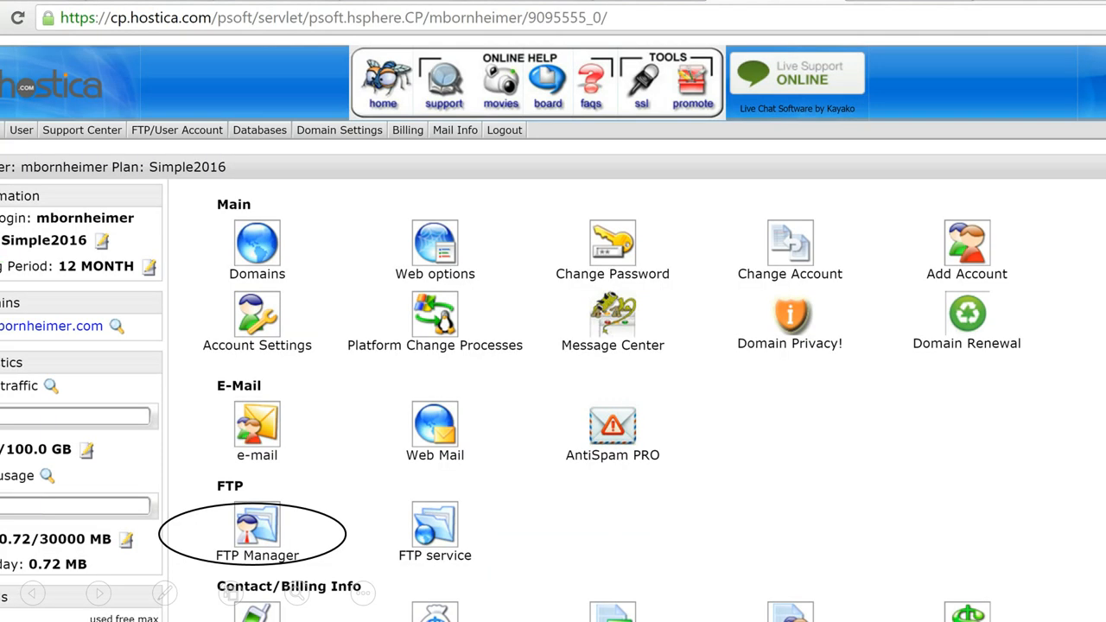
left_click(256, 527)
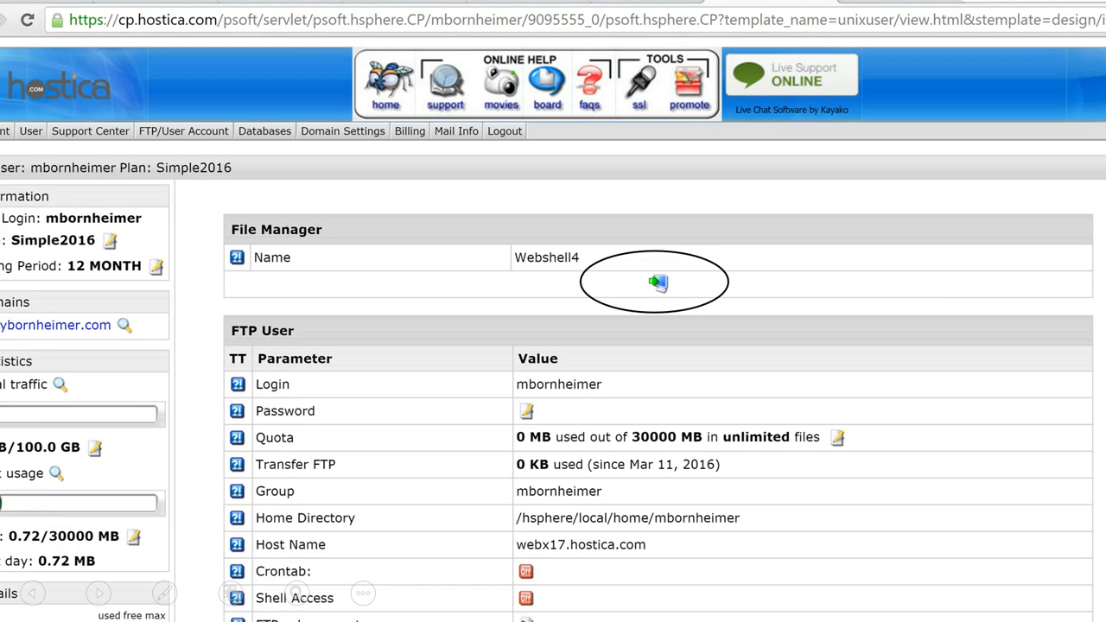
Launch WebShell on the site's images folder and start choosing a local image file to upload
left_click(657, 283)
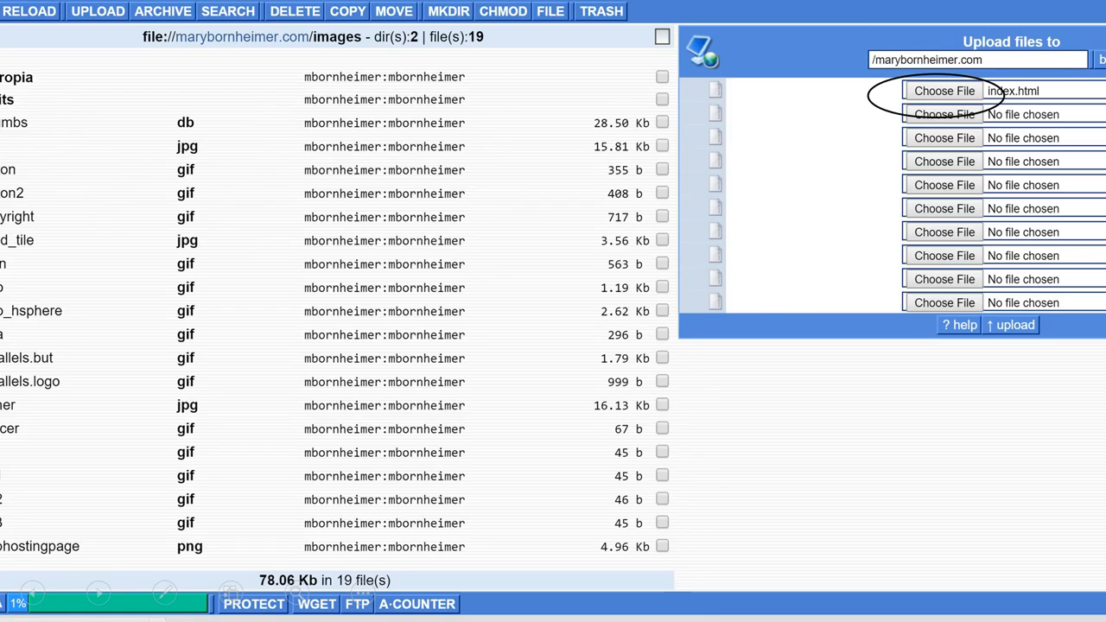
left_click(943, 90)
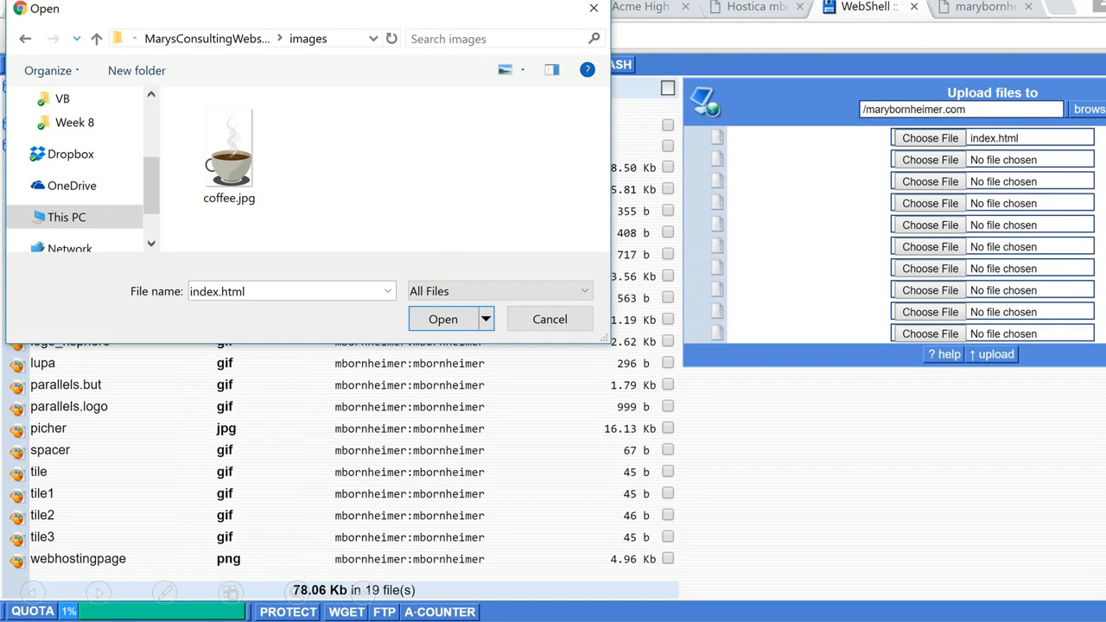